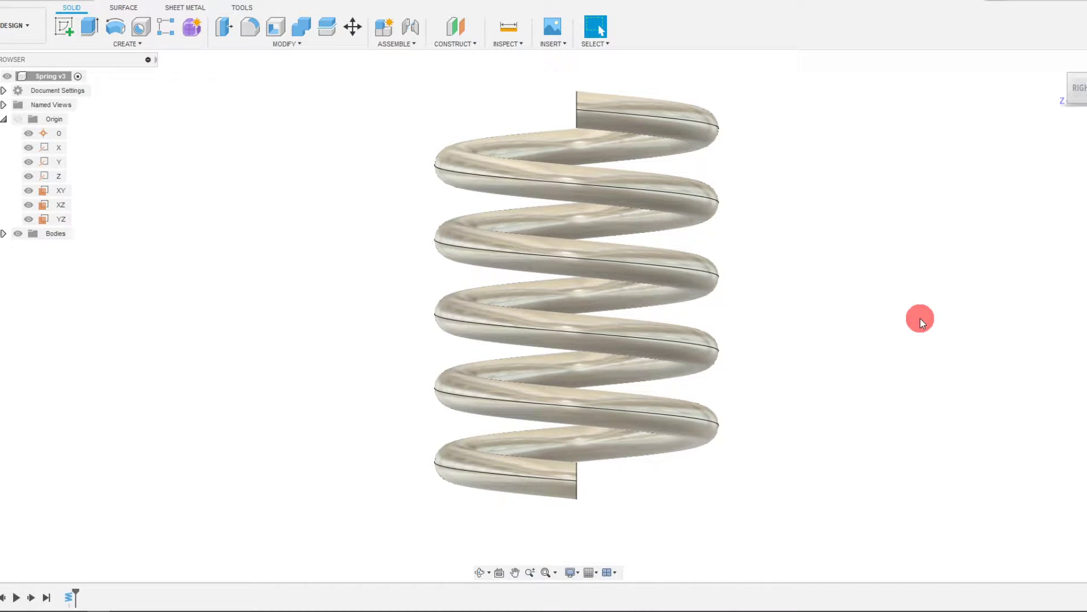
mouse_move(907, 322)
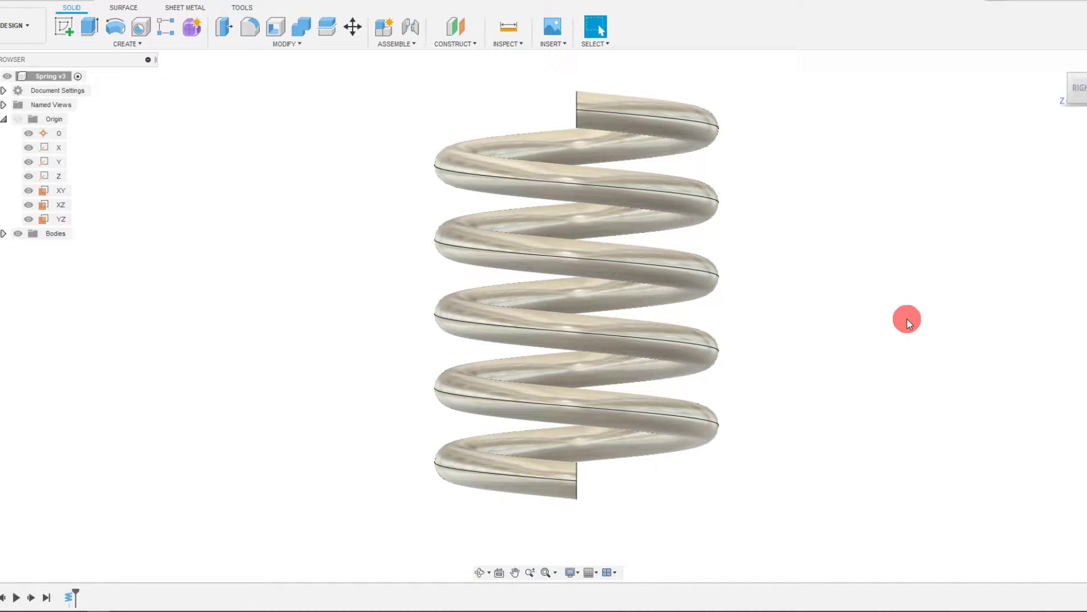
mouse_move(659, 486)
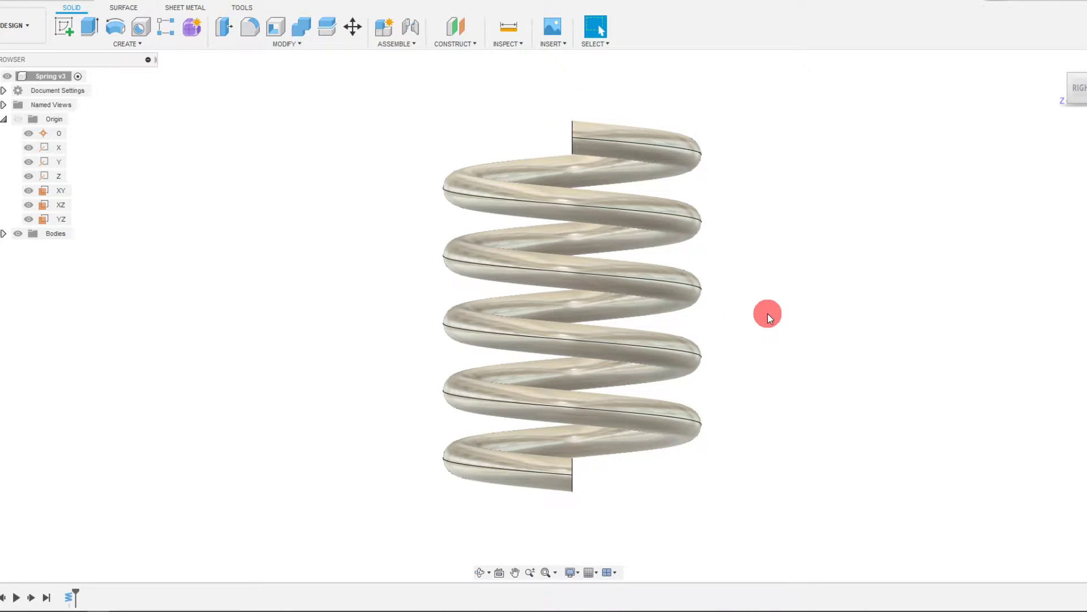
mouse_move(782, 381)
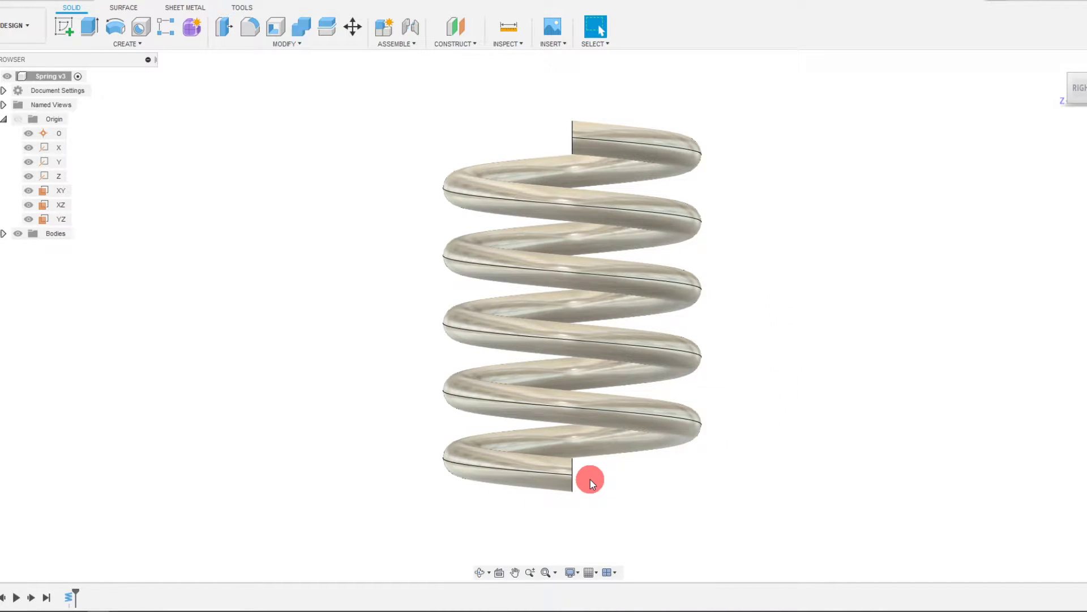
mouse_move(61, 205)
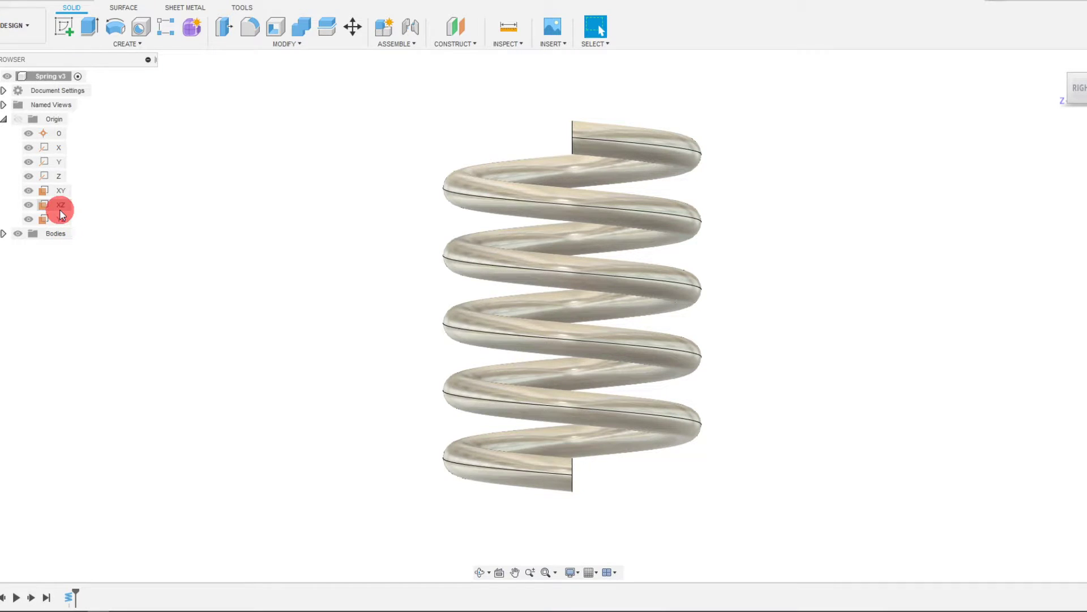
Step: Start a new sketch on the XZ plane via the Create menu
click(61, 204)
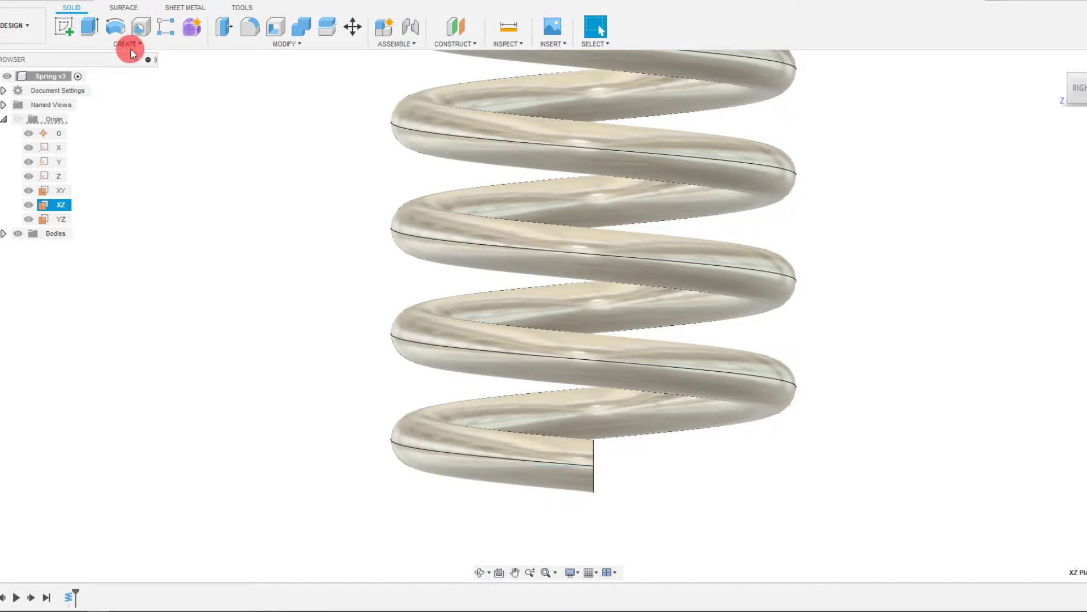
click(127, 43)
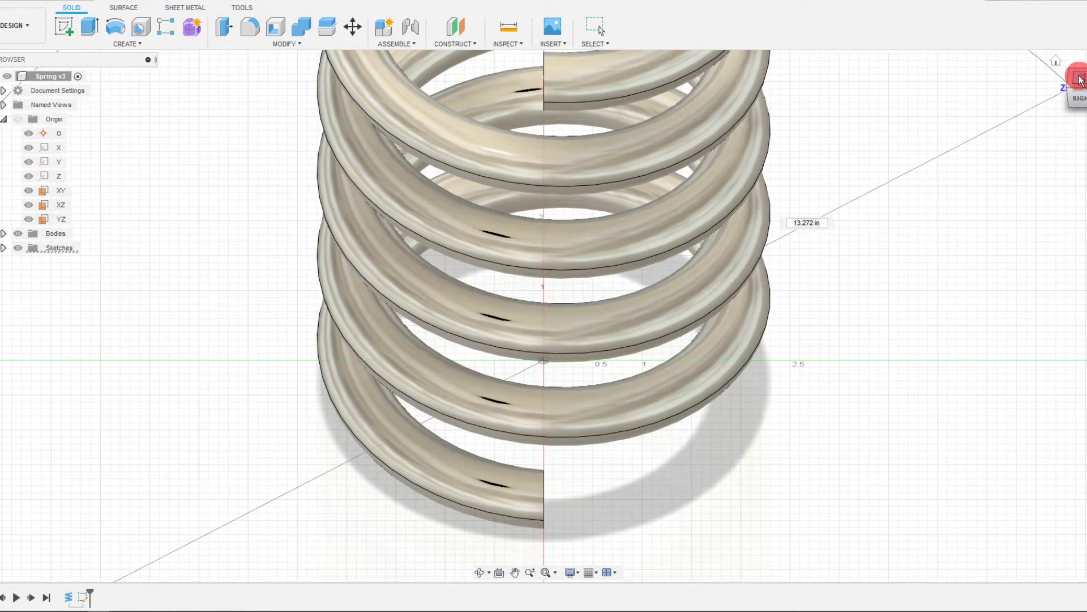
Step: Return to the standard front view to place the new coil
click(1079, 76)
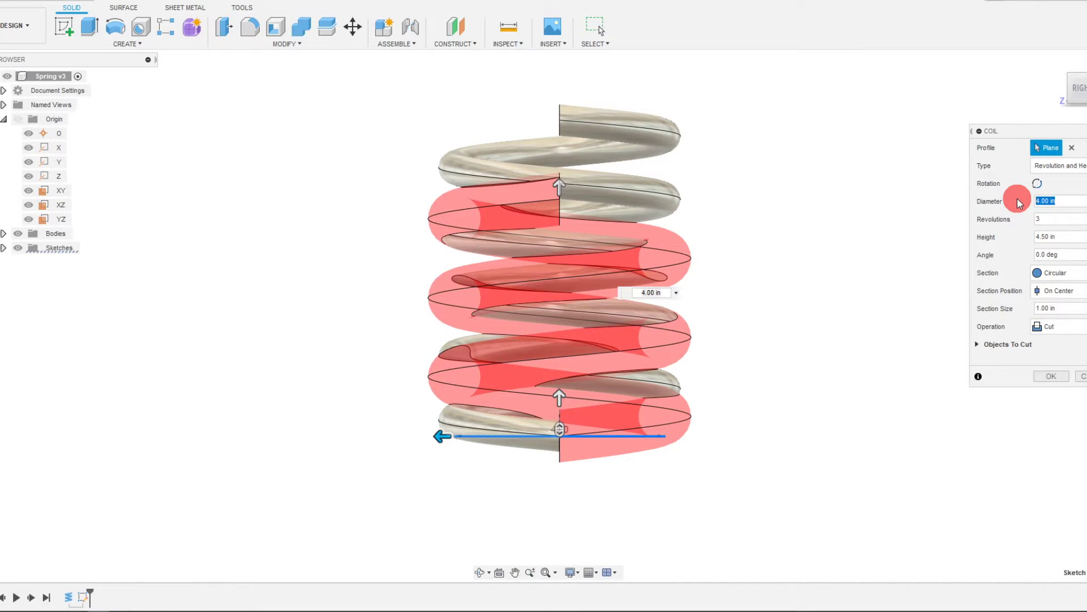
mouse_move(1069, 215)
text(.6)
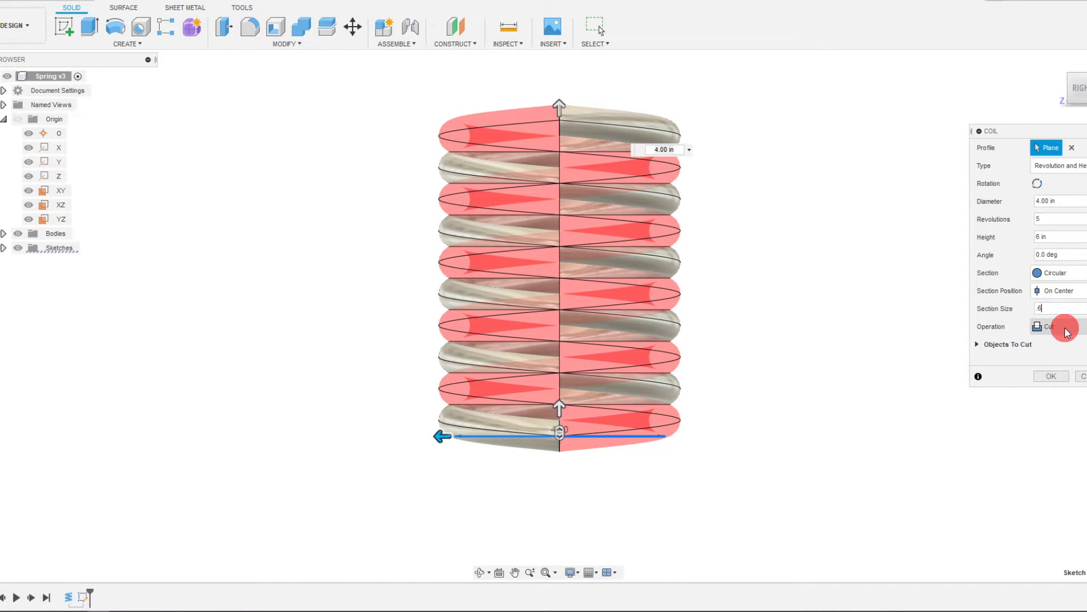
Step: Set the coil's operation to Join so it merges with the spring
click(1065, 326)
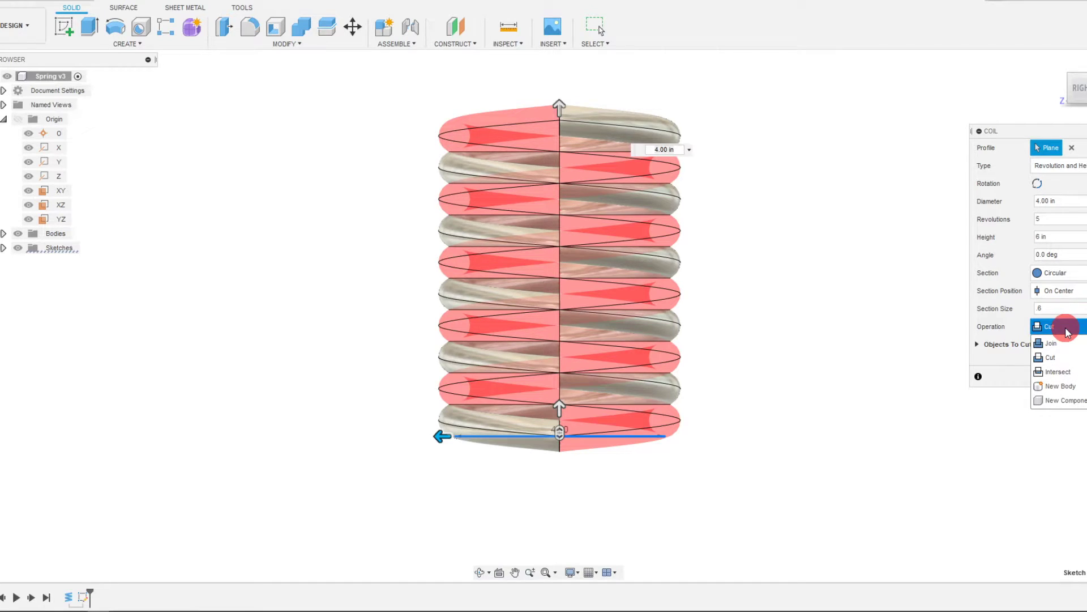
click(1053, 343)
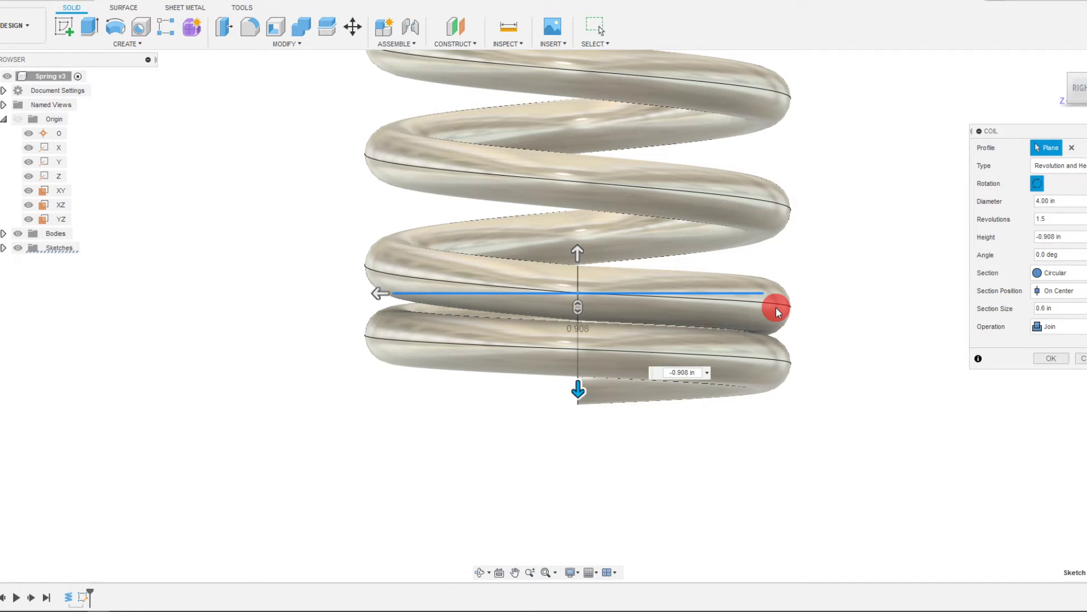
mouse_move(648, 353)
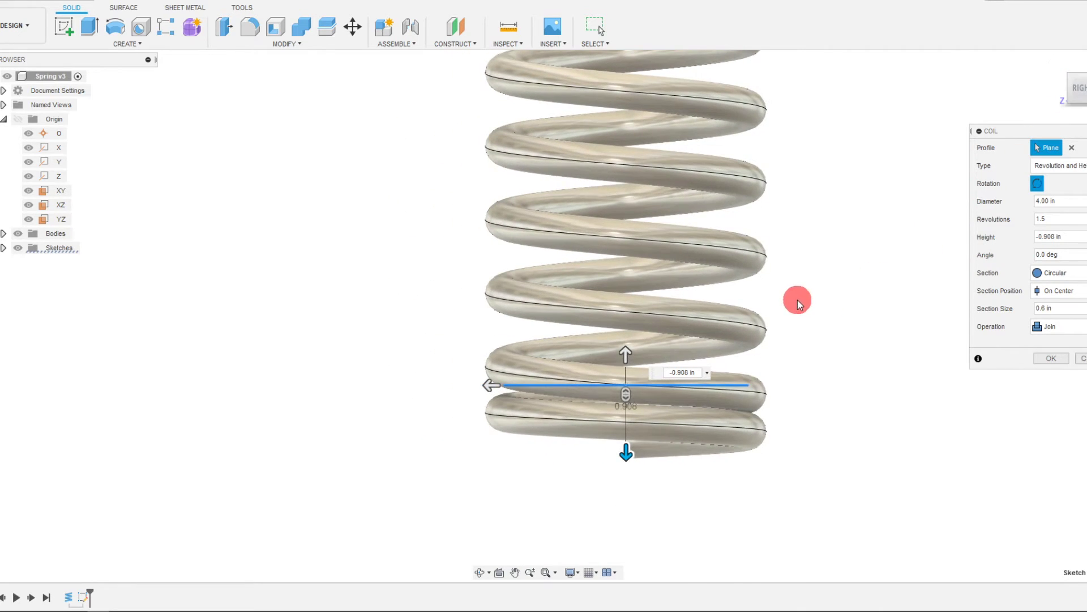
Step: Confirm the Revolutions value and commit the joined bottom closing coil
click(1055, 219)
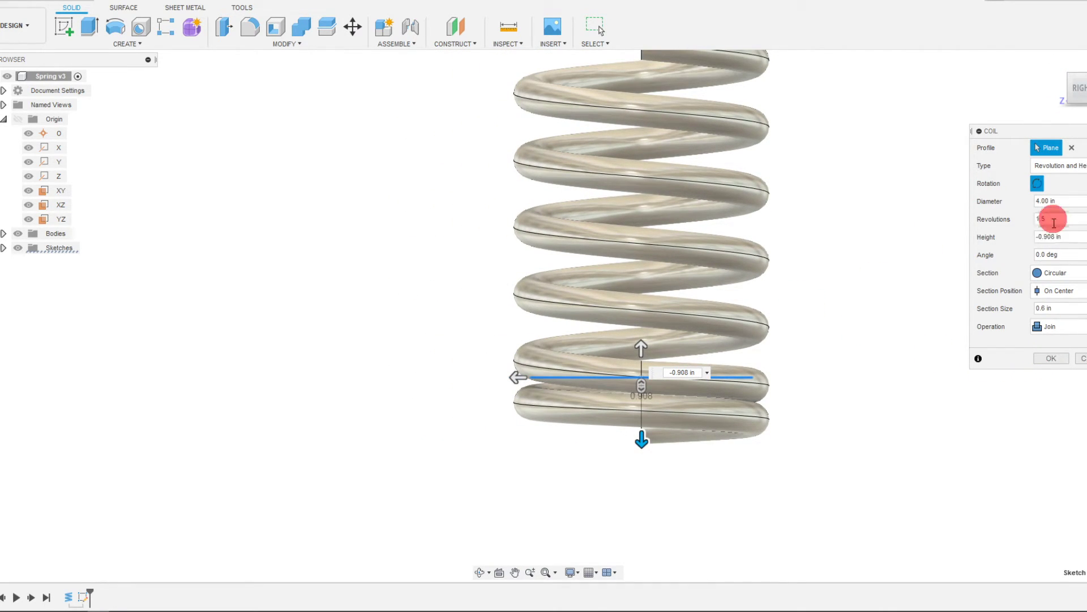
click(1051, 358)
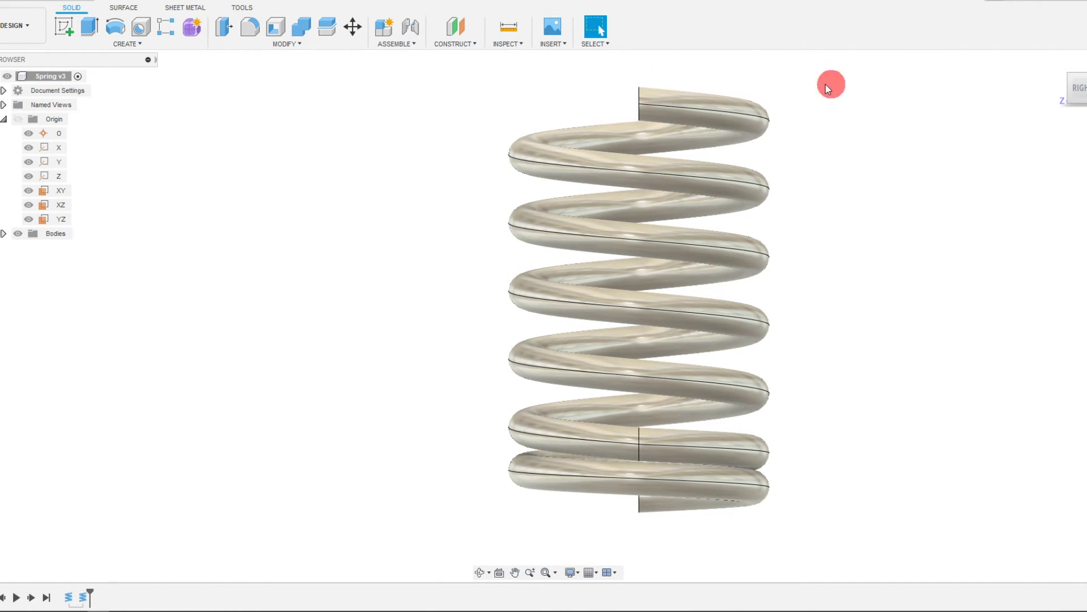
mouse_move(502, 90)
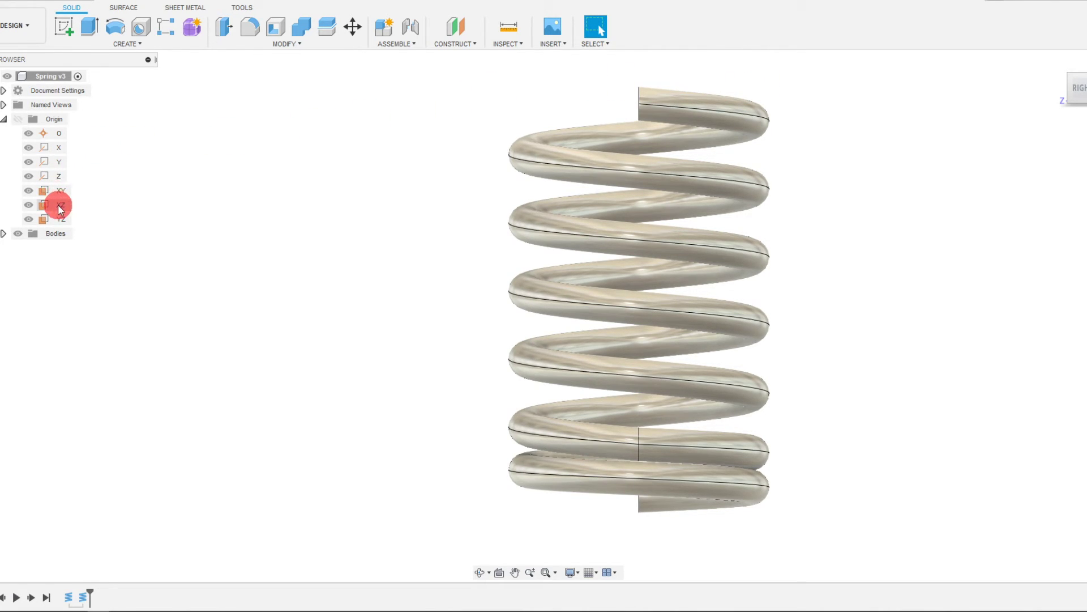
Step: Draw a 2-point rectangle on the XZ plane covering the spring's top end
click(62, 218)
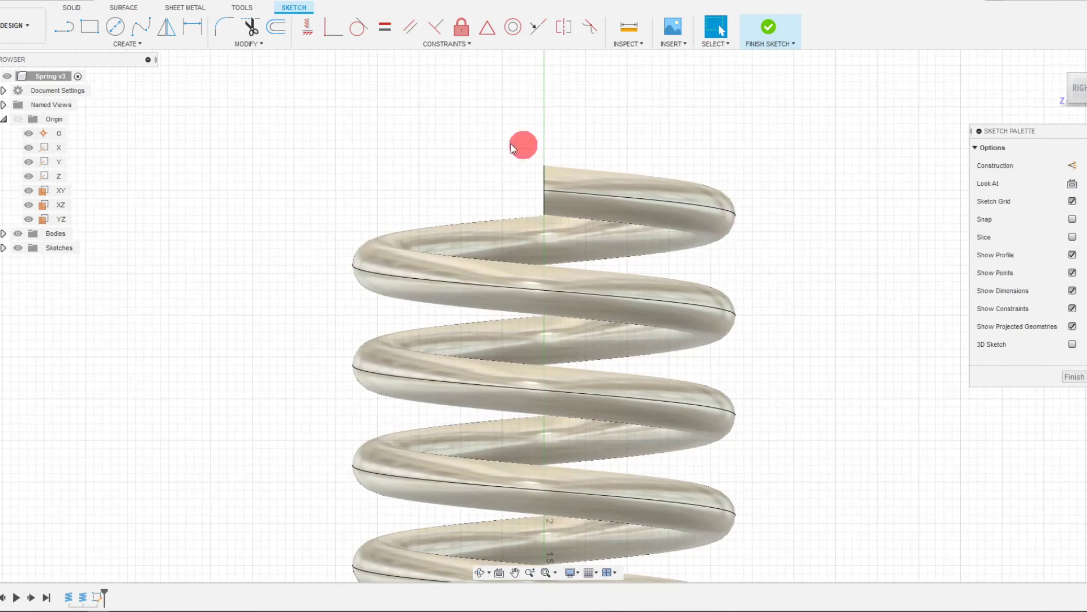
click(89, 27)
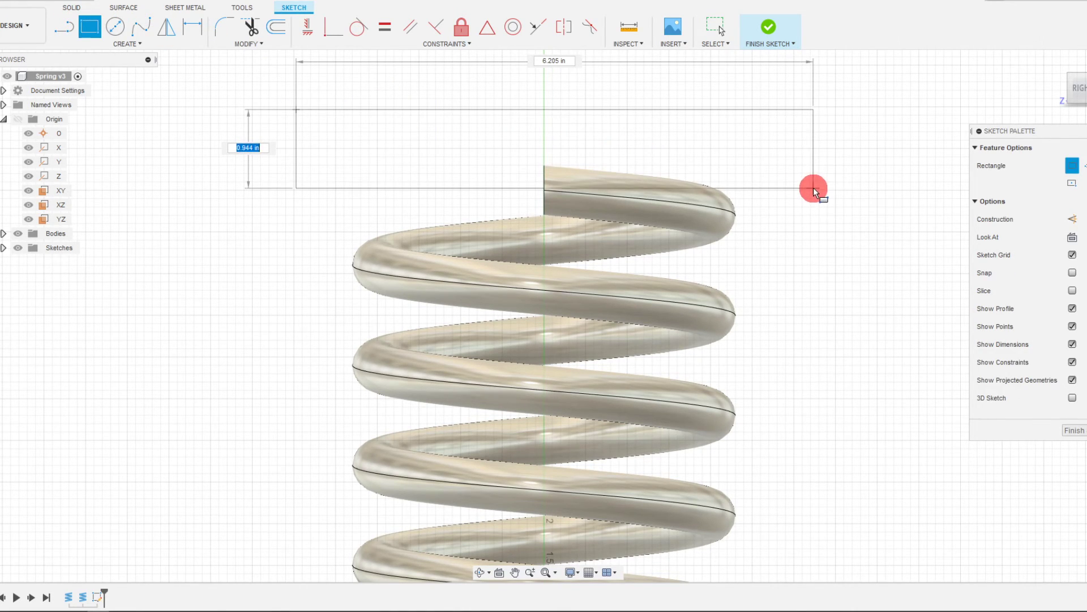
click(815, 192)
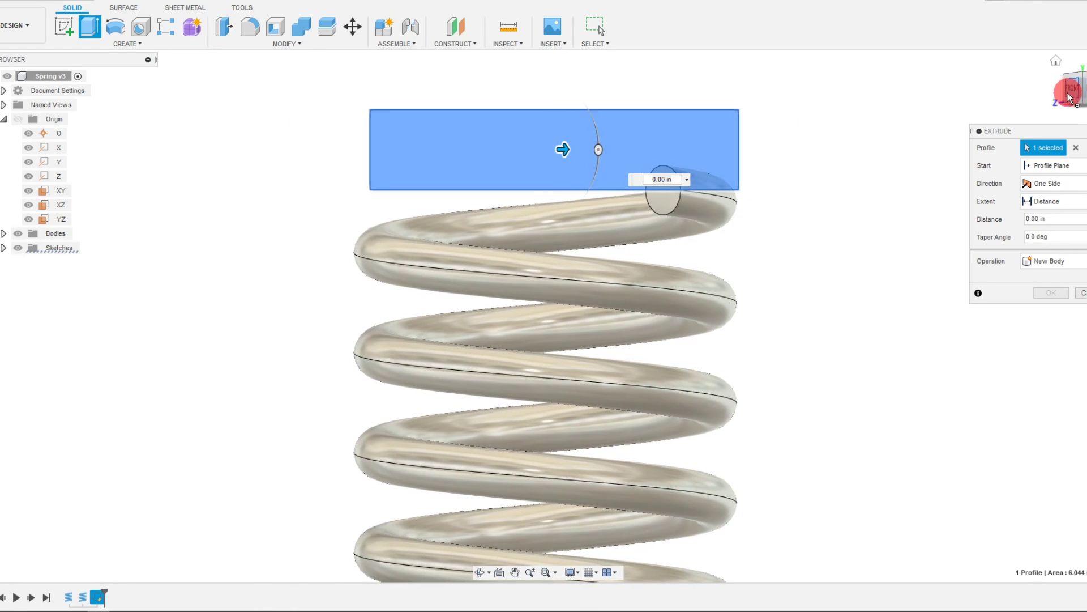
Step: Set the rectangle extrusion's operation to Cut
click(1051, 261)
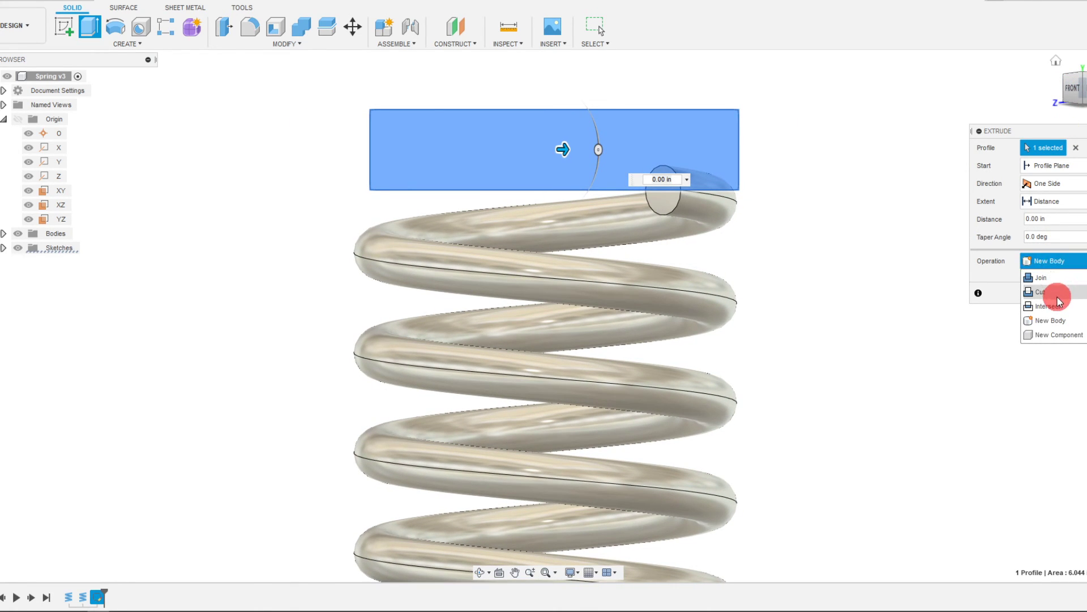
click(1041, 291)
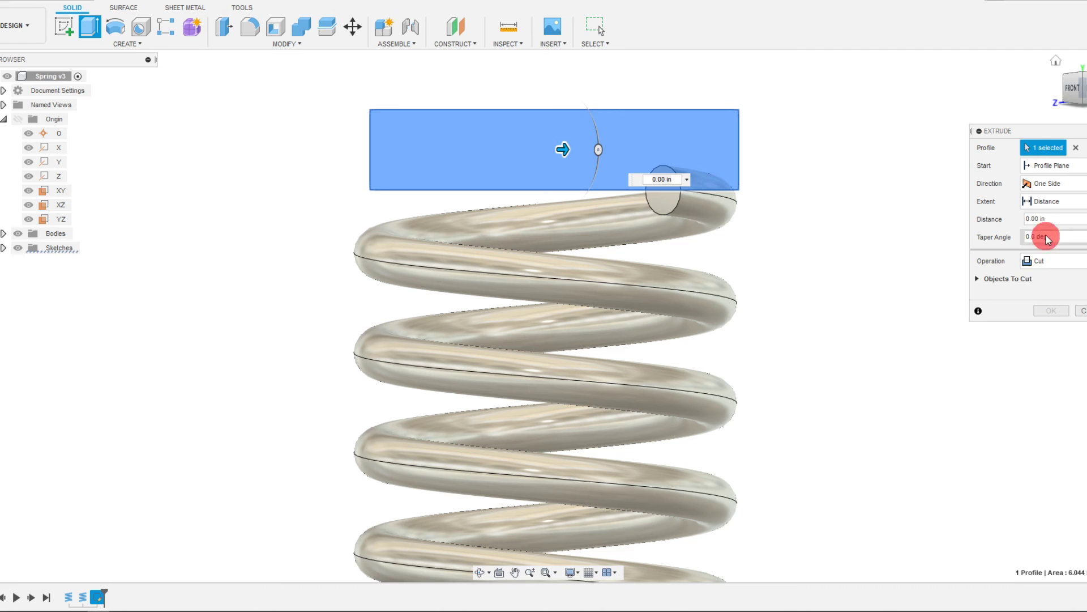